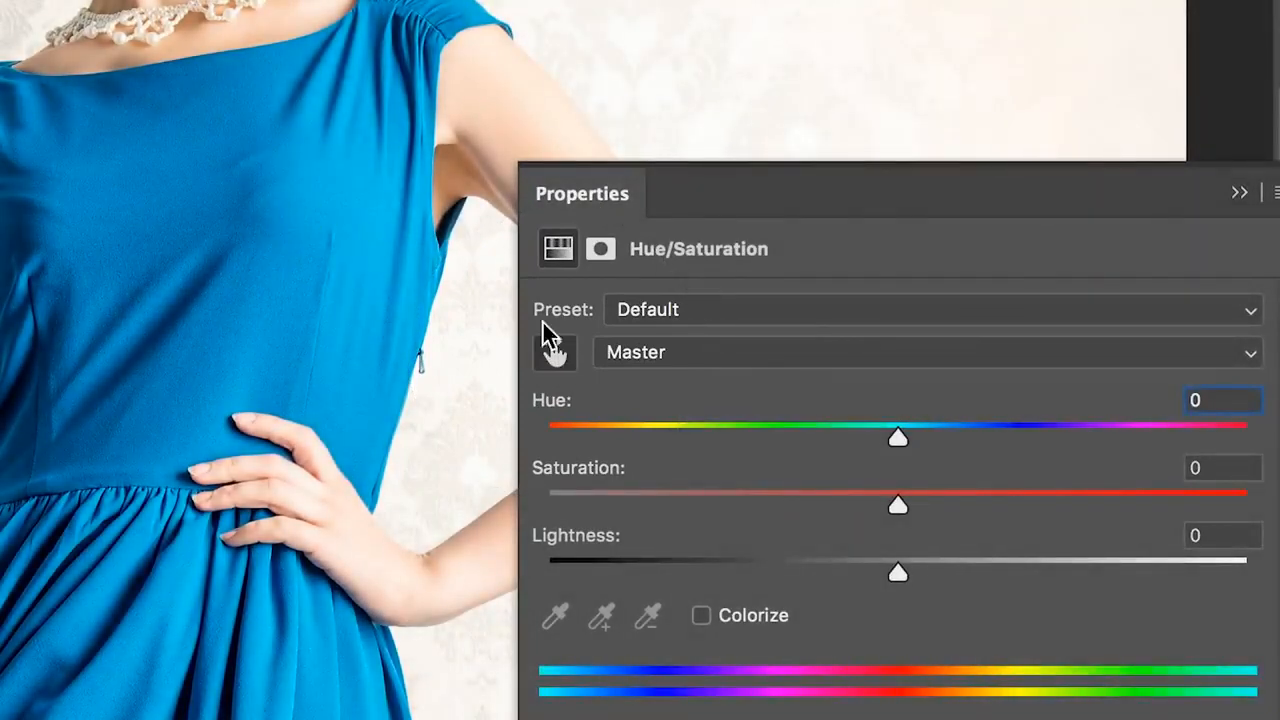
- Sample the blue dress so the Hue/Saturation range switches from Master to Cyans
left_click(924, 352)
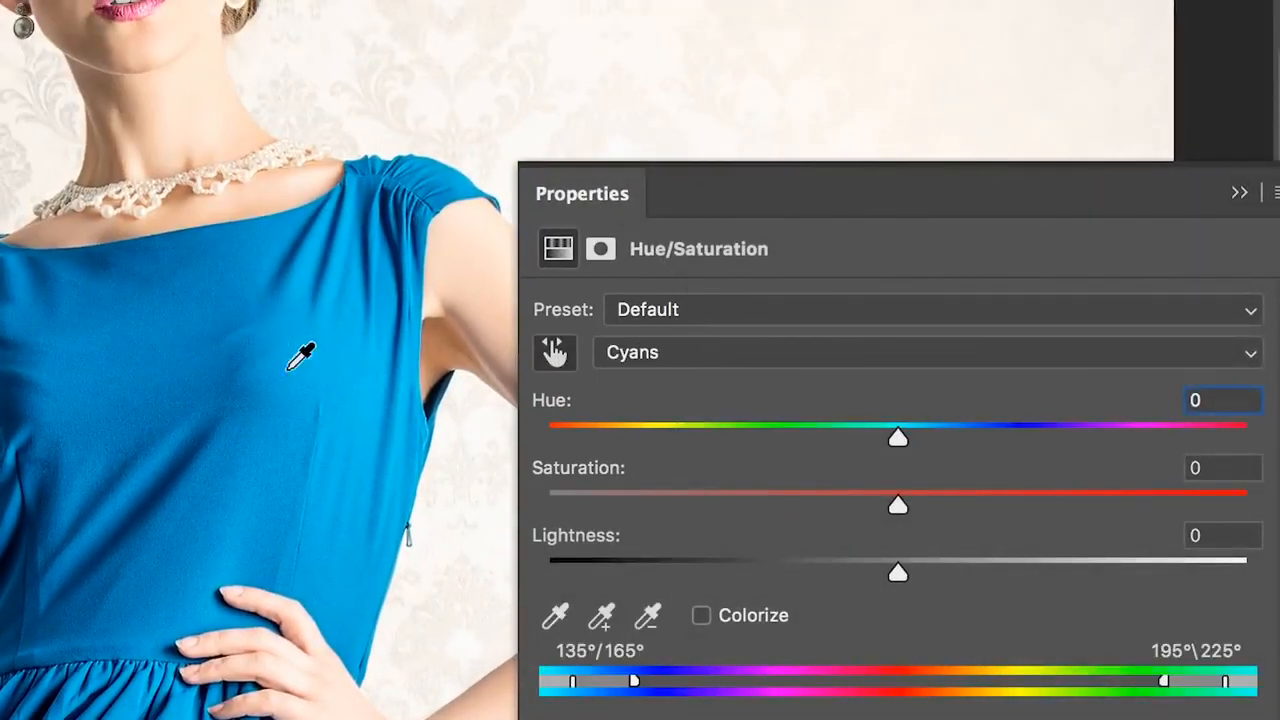
- Shift the cyan hue to +180 for a red dress and widen the Cyans range to cover it
left_click_drag(898, 436, 1248, 300)
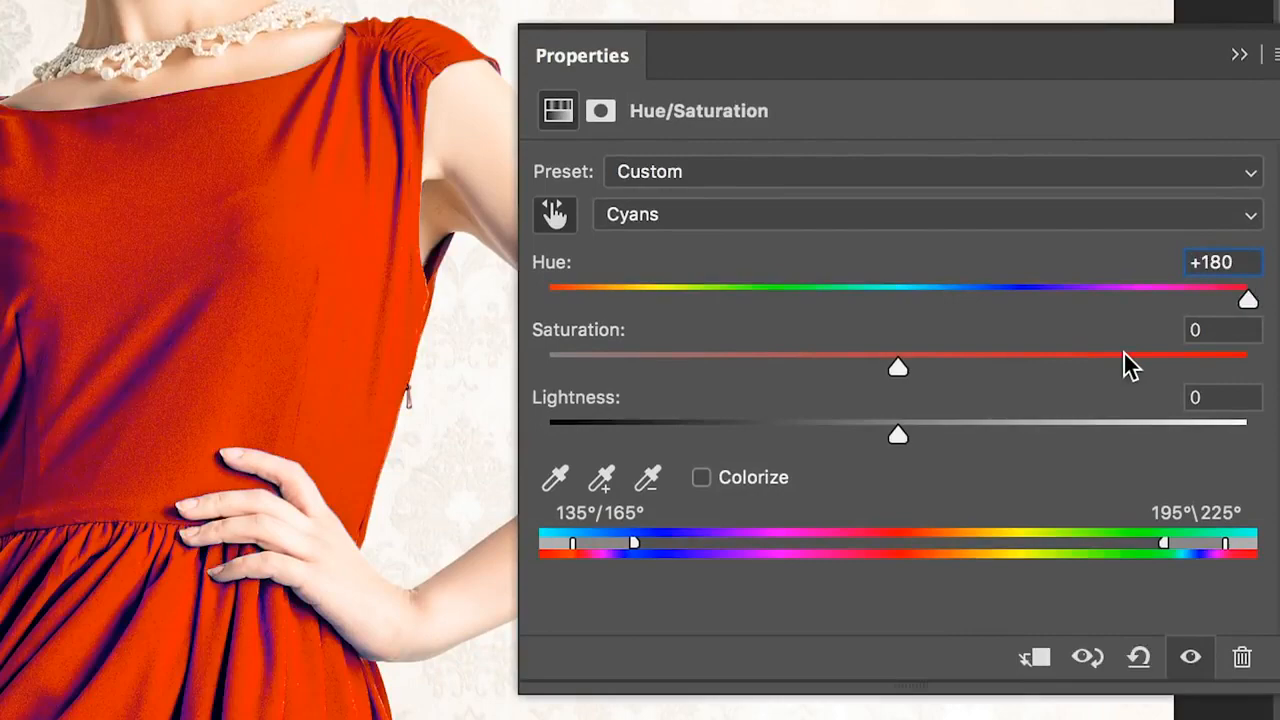
left_click_drag(898, 368, 1212, 368)
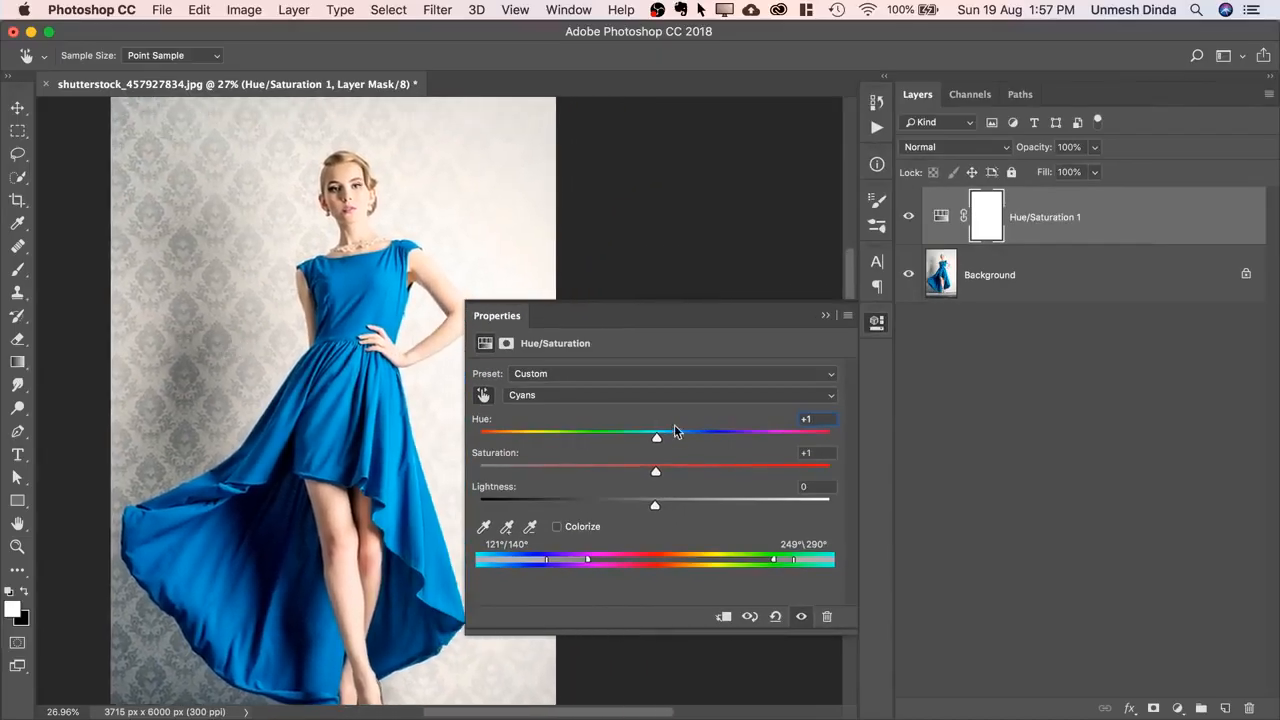
- Try magenta then teal hues on the dress, settling on a muted green around hue -59, saturation -55
left_click_drag(656, 436, 784, 436)
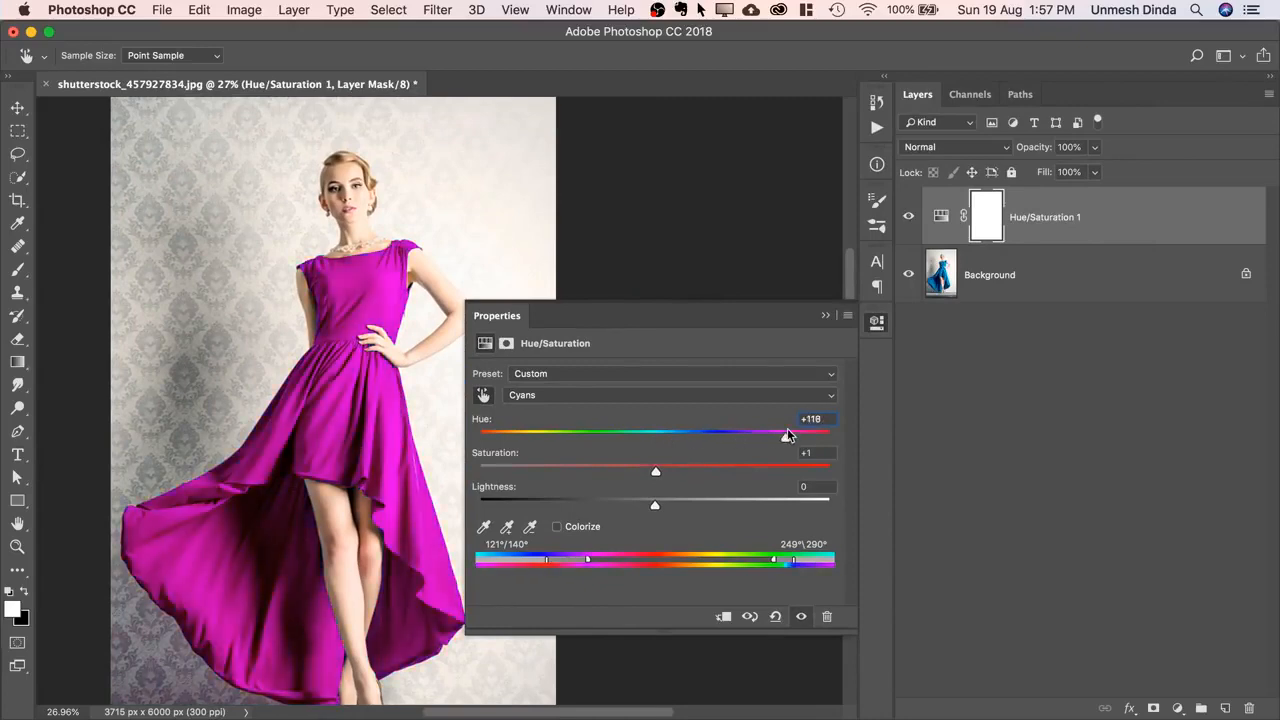
left_click_drag(788, 432, 584, 432)
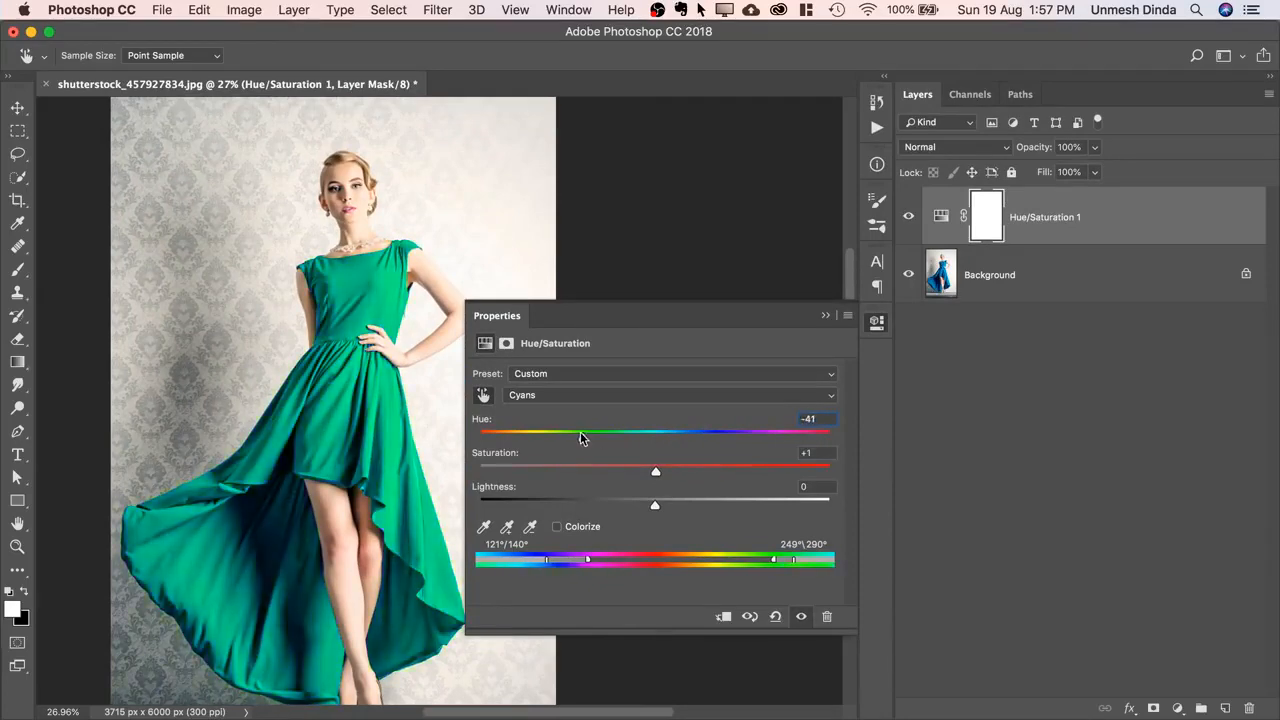
left_click_drag(656, 472, 558, 472)
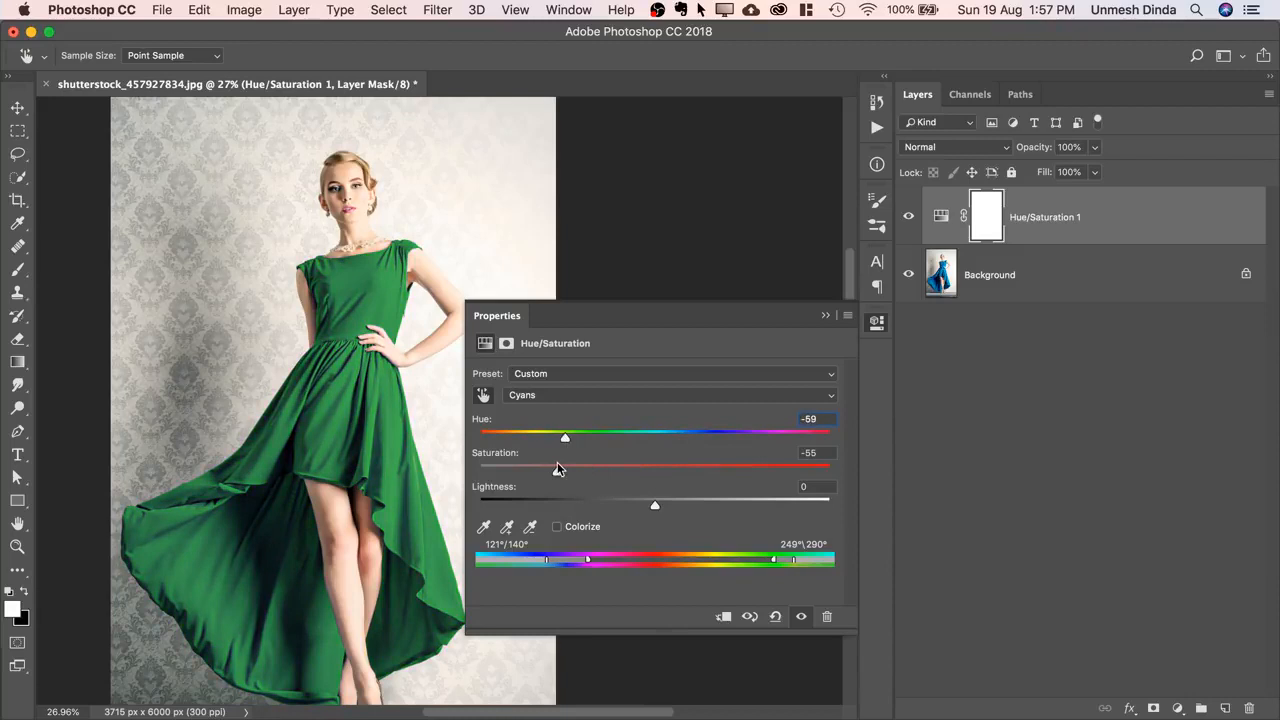
left_click_drag(558, 468, 672, 468)
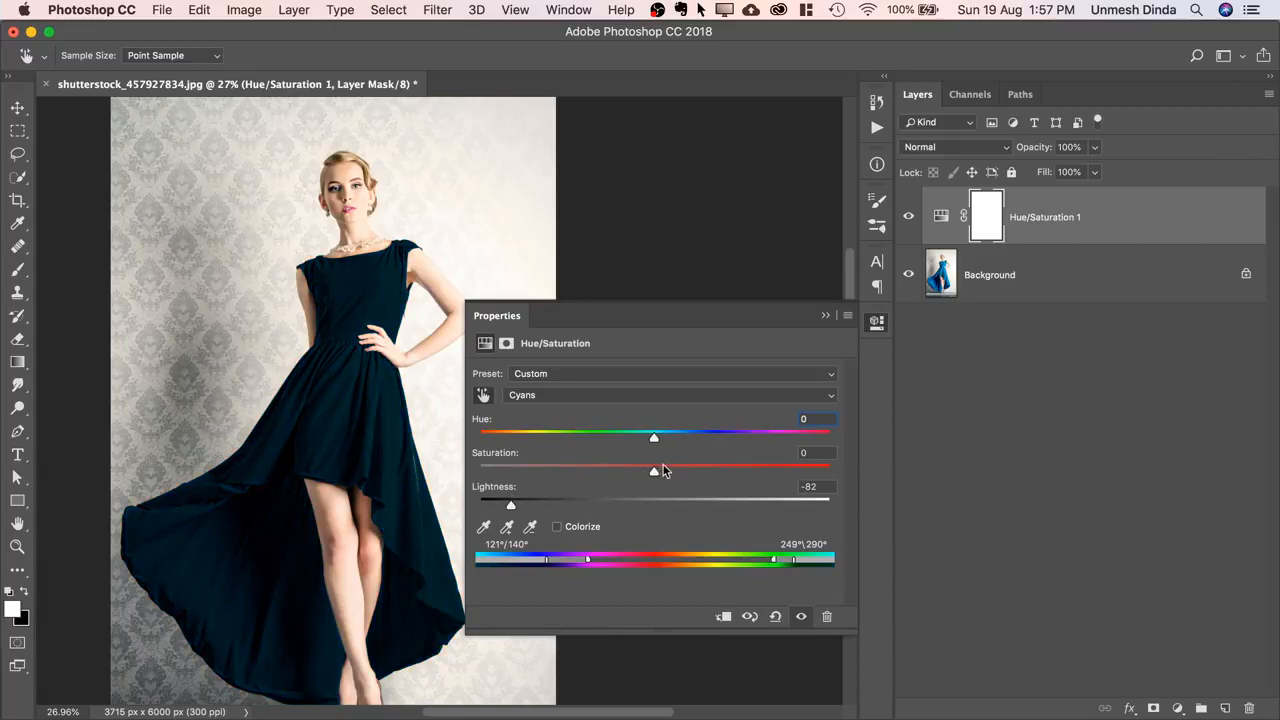
- Drop cyan saturation to -100 with lightness near -23 so the dress reads as soft black
left_click_drag(654, 468, 480, 468)
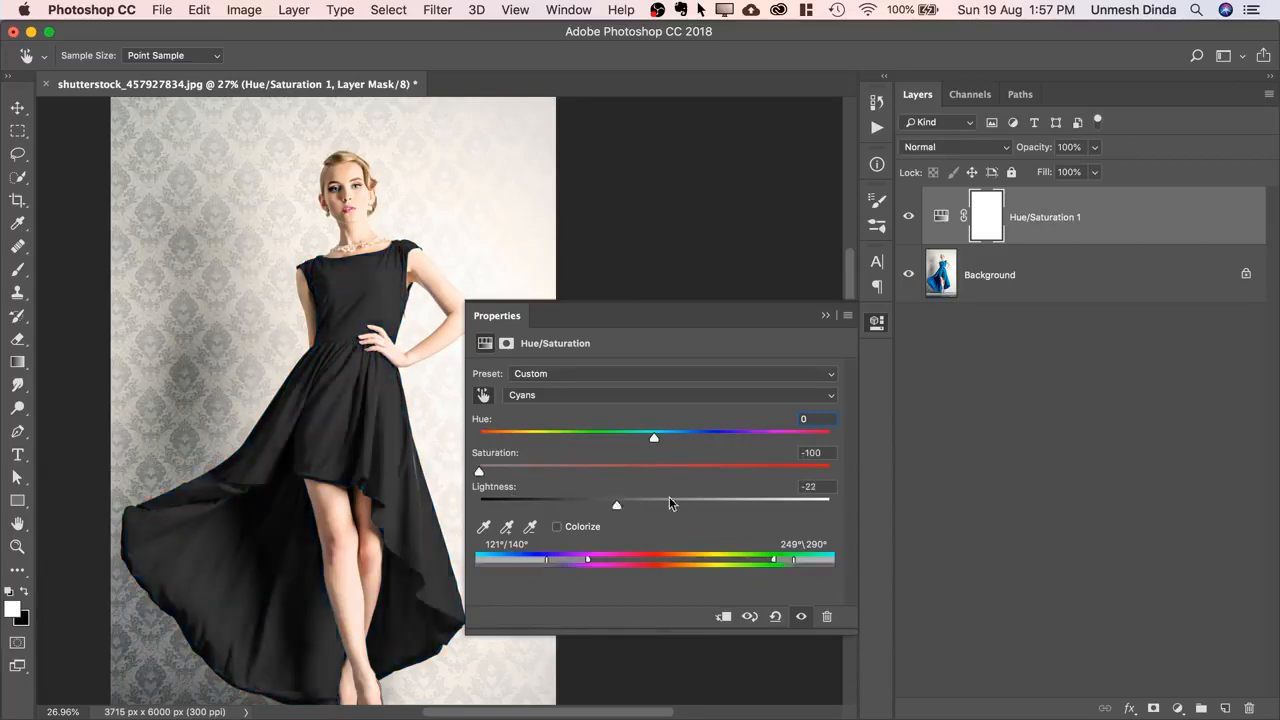